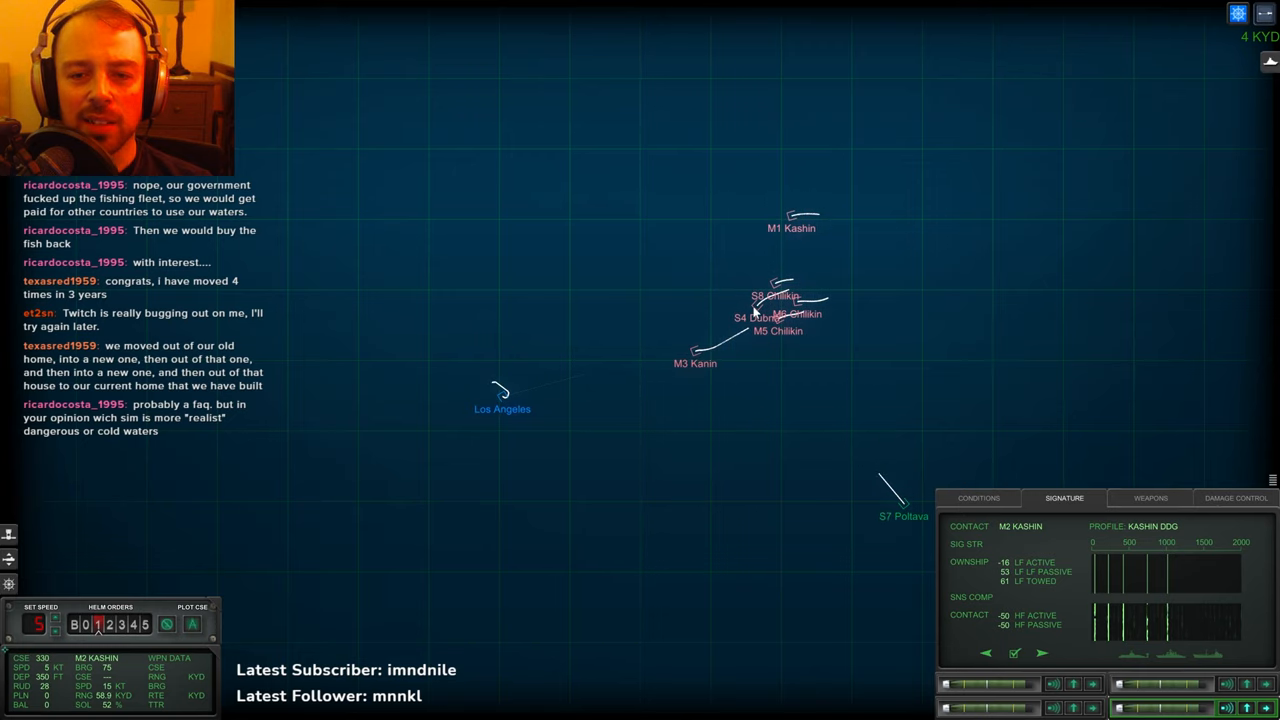
- Select the M3 Kanin contact so its data and signature replace the M2 Kashin's
left_click(694, 356)
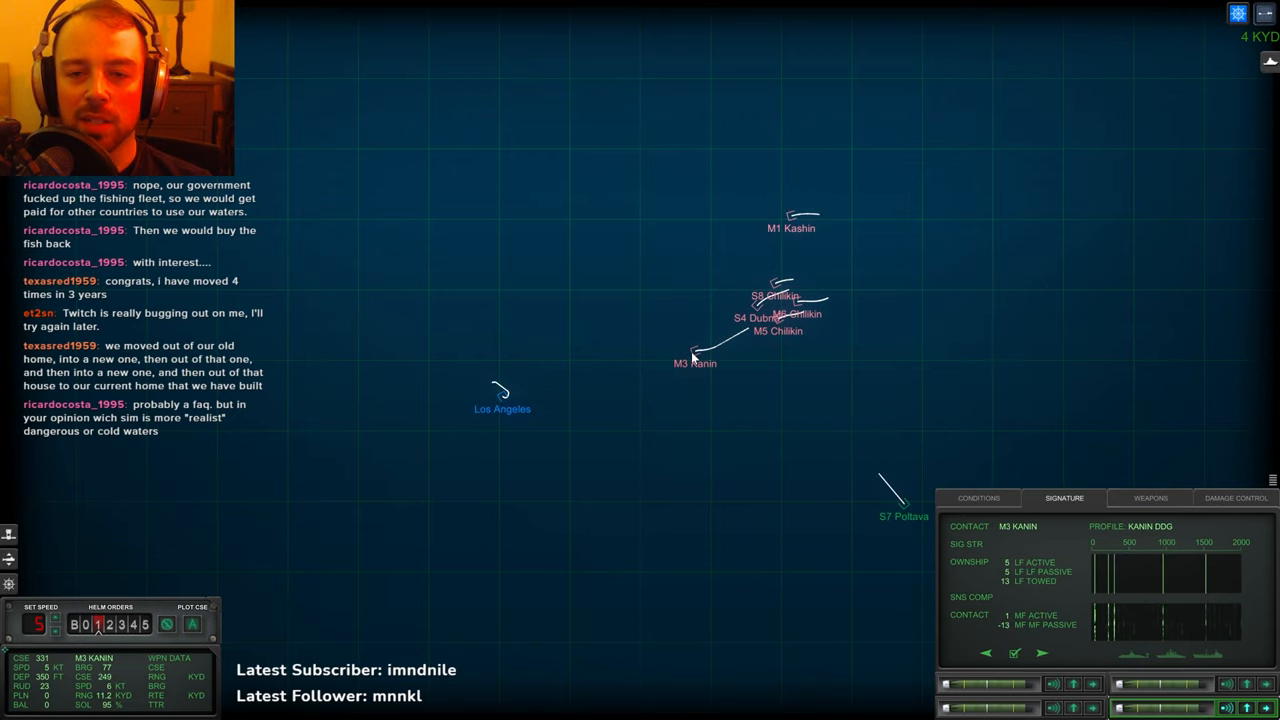